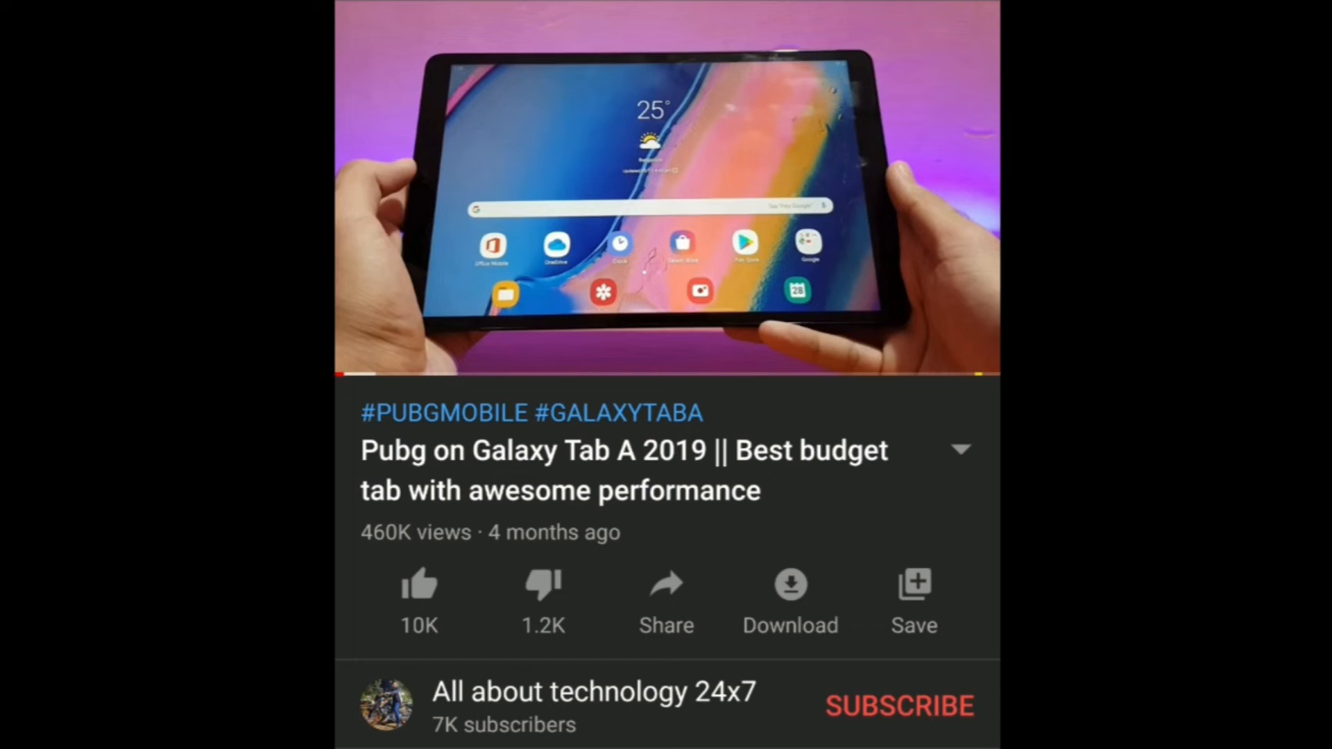
left_click(899, 705)
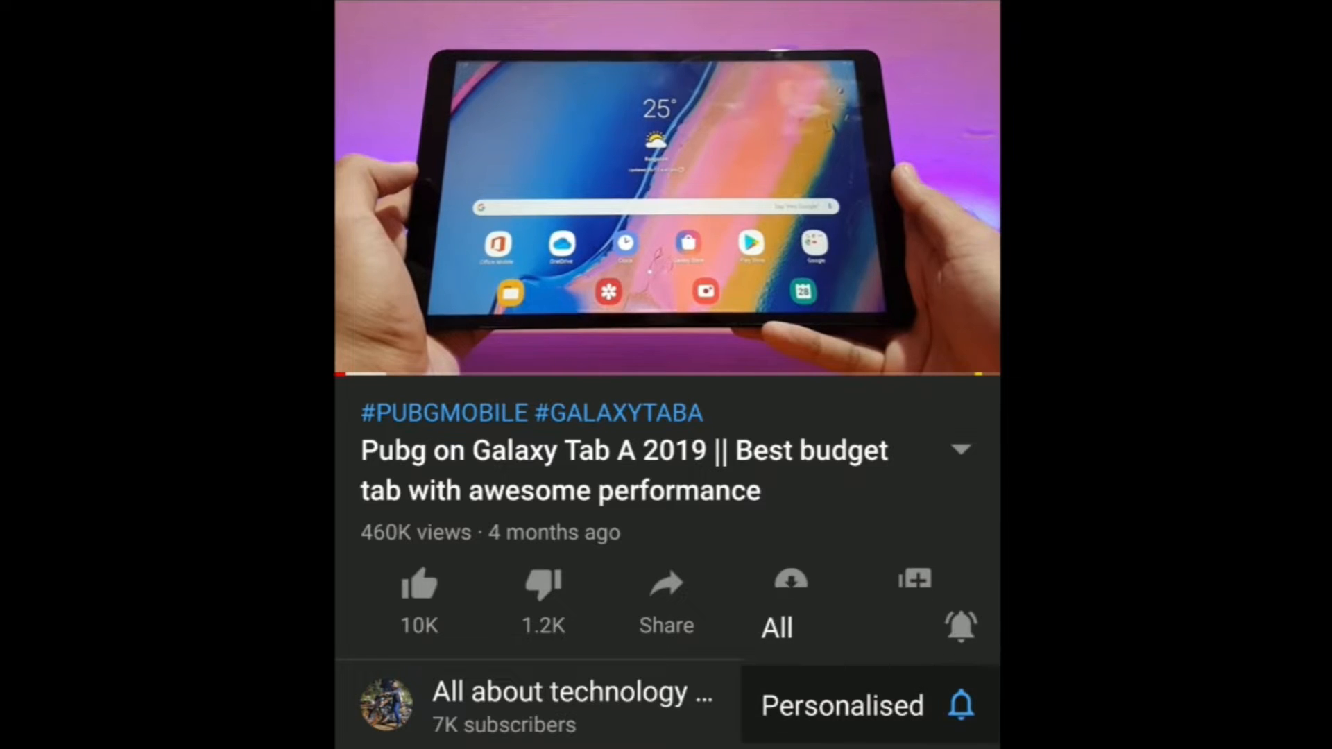
left_click(824, 705)
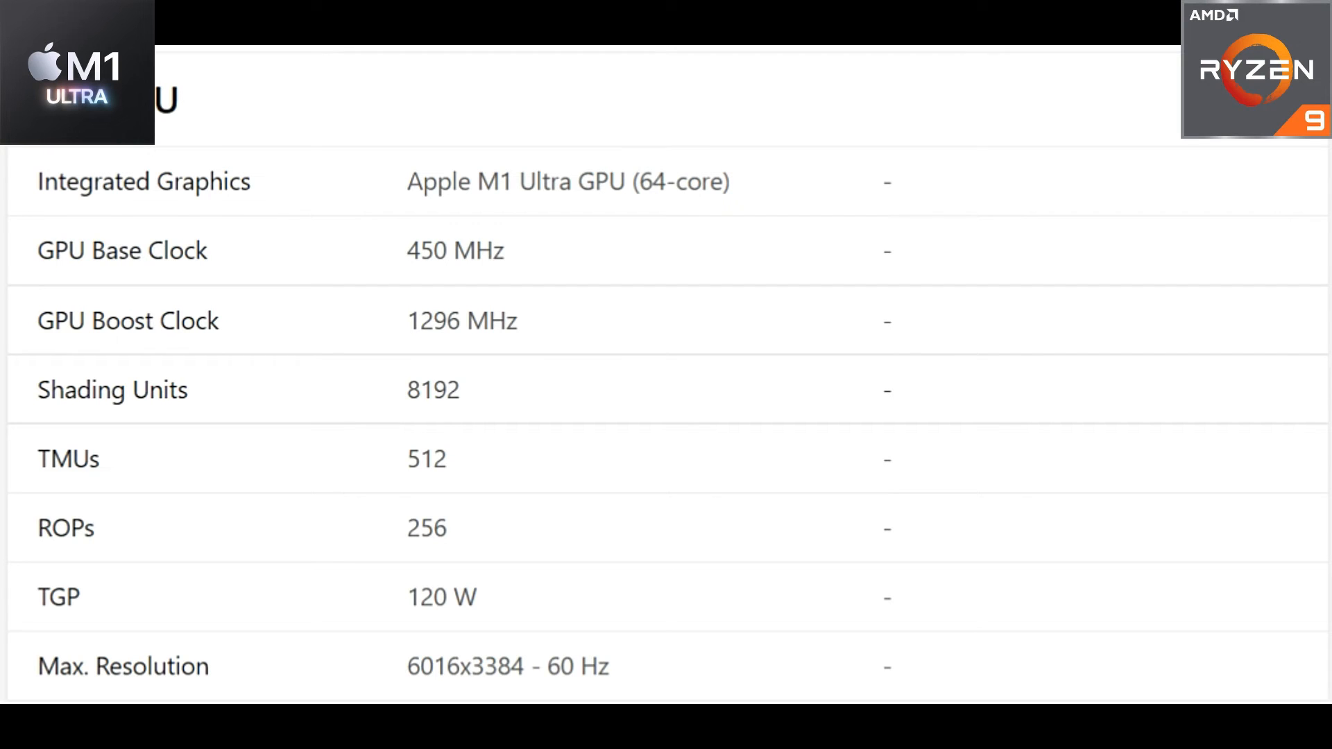
scroll("down", 3)
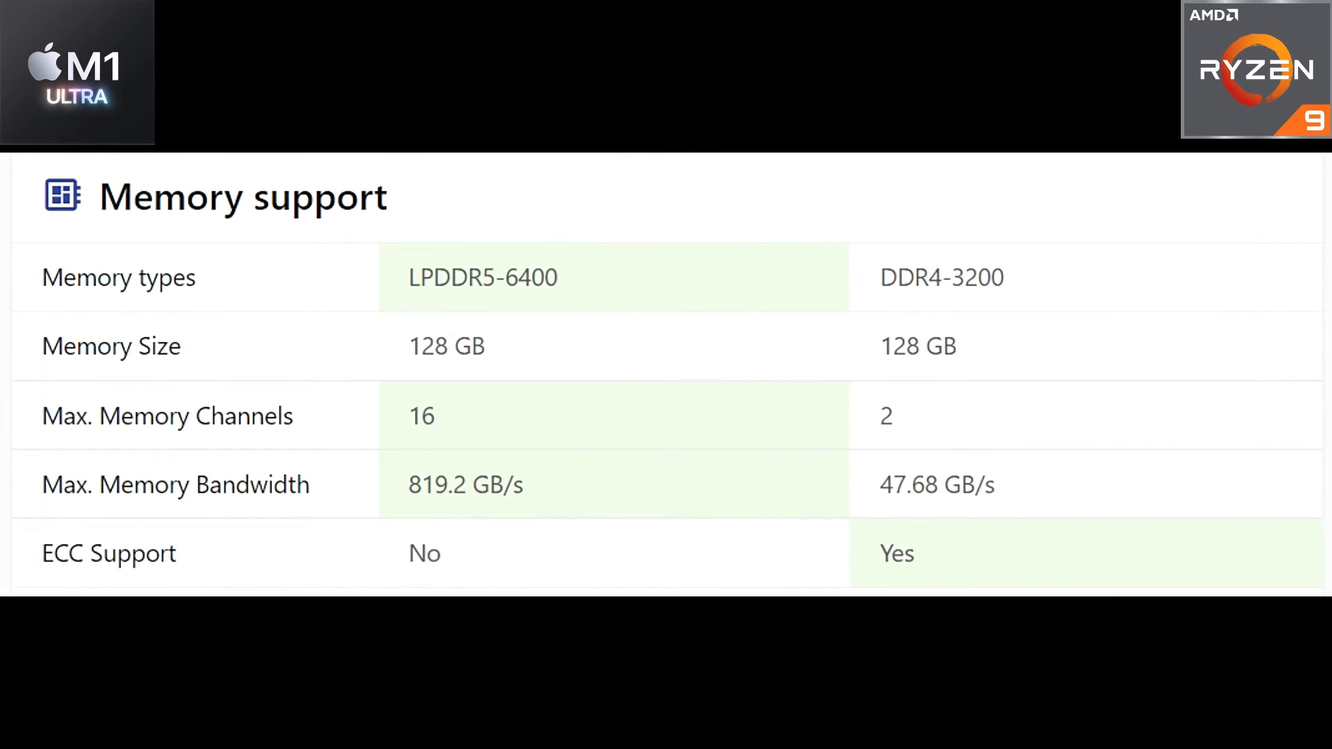